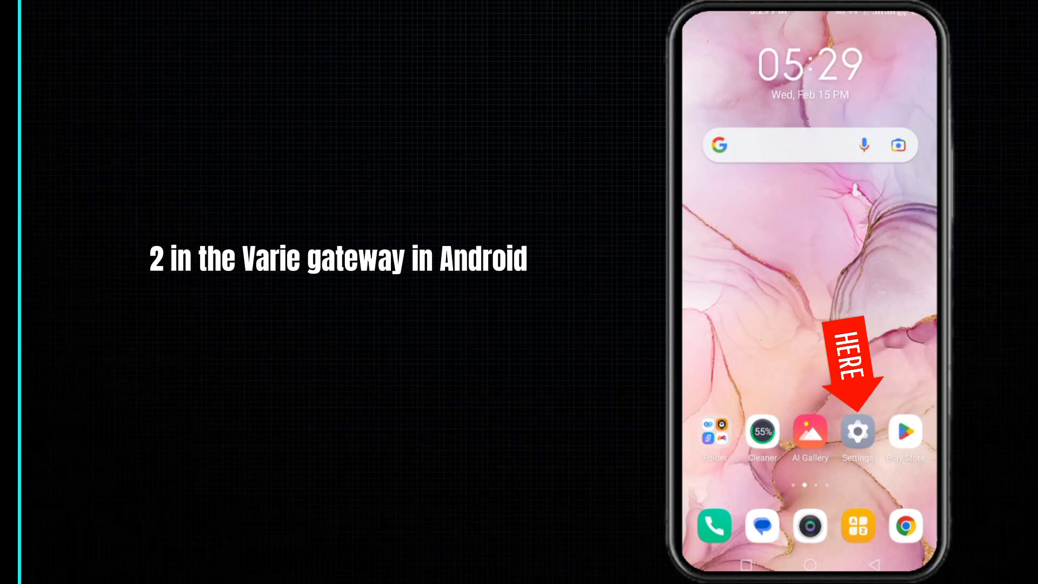
Search the installed-apps list under App management for "chro" so only Chrome is listed.
left_click(857, 431)
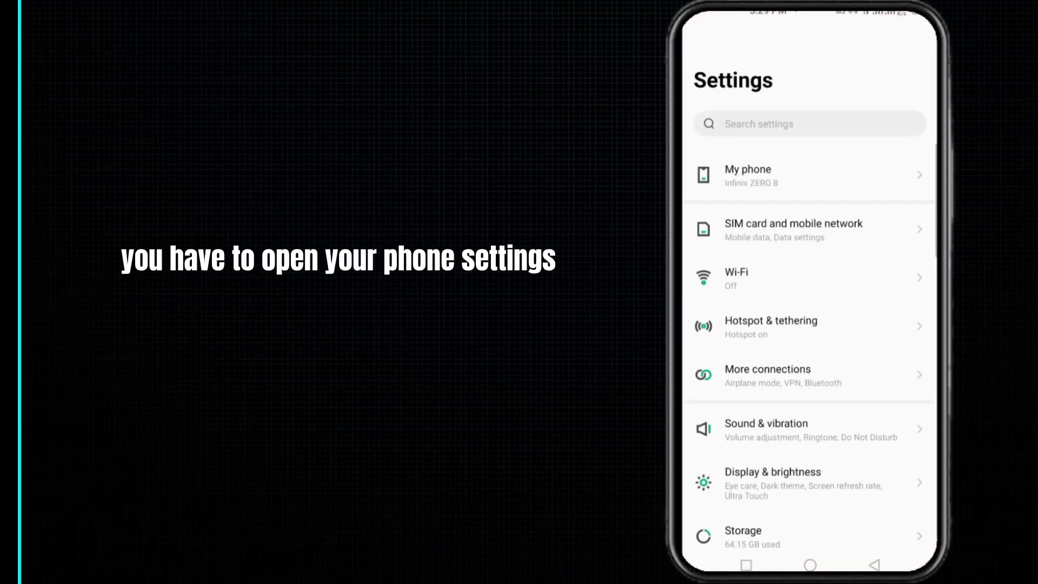
scroll("down", 3)
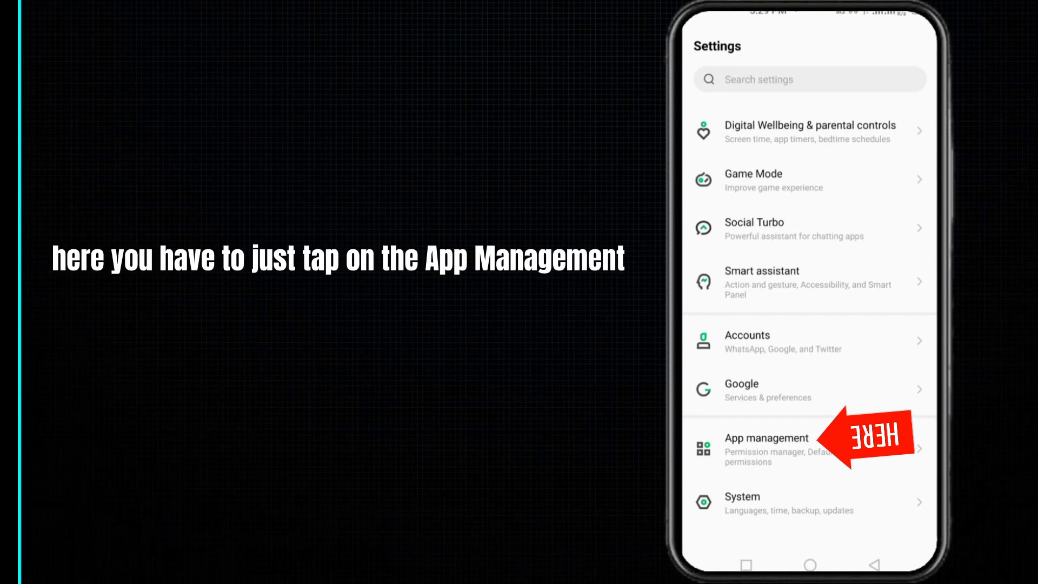
left_click(768, 450)
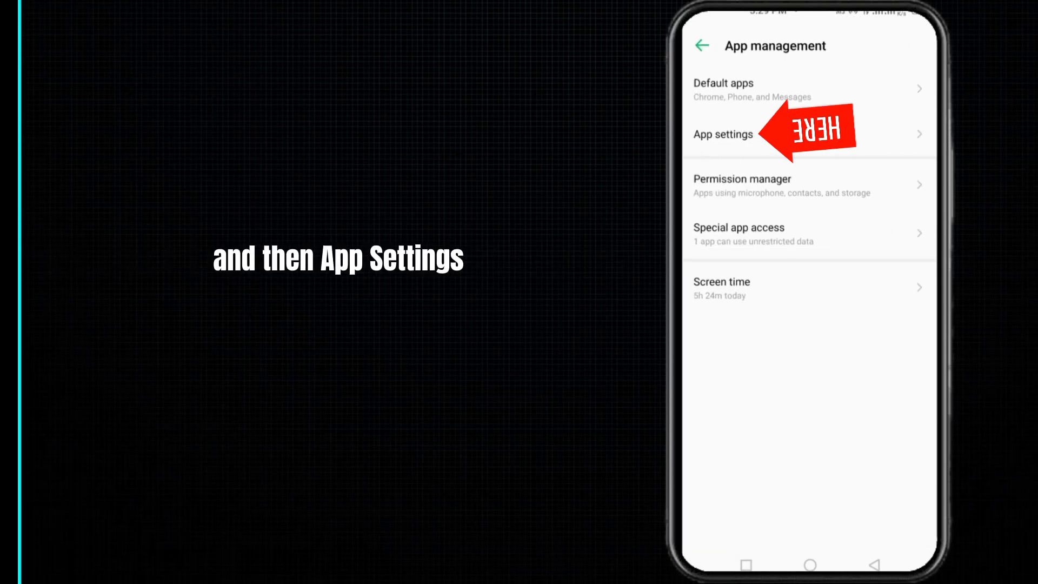
left_click(723, 134)
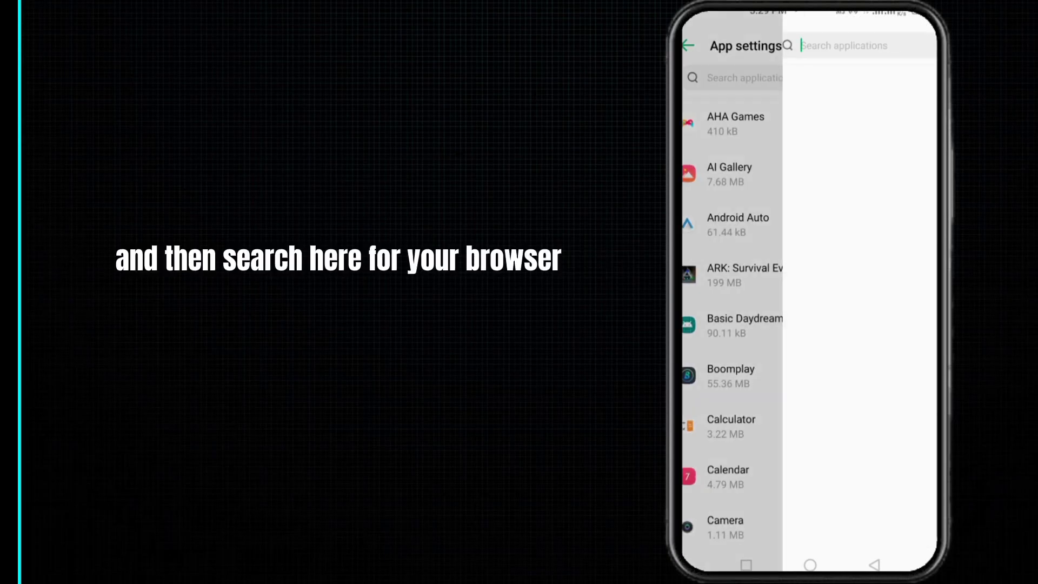
type("c")
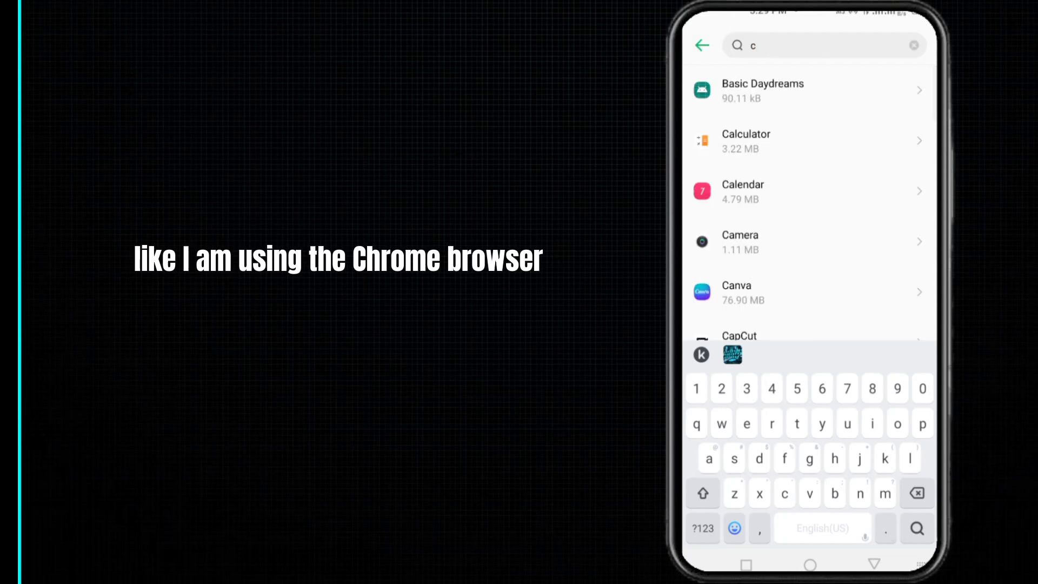
type("hro")
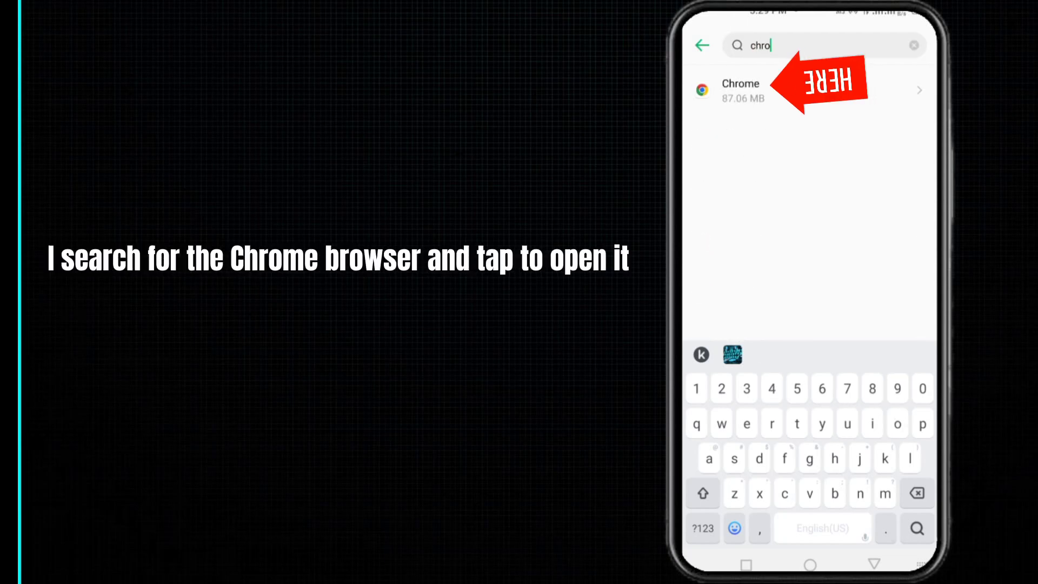
Clear Chrome's cache and stored data from its Storage & cache page, leaving cache at 0 B.
left_click(740, 91)
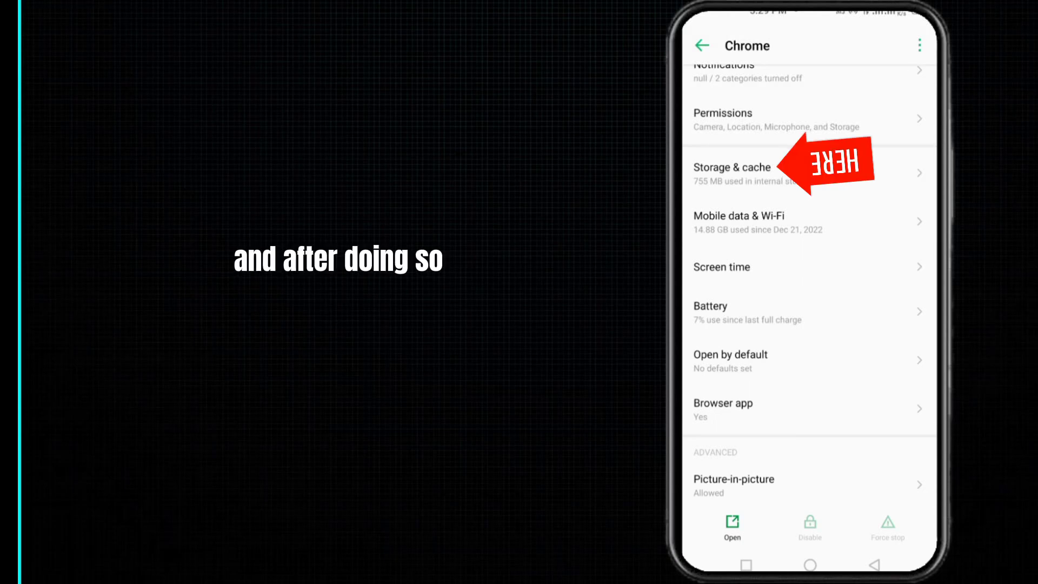
left_click(732, 173)
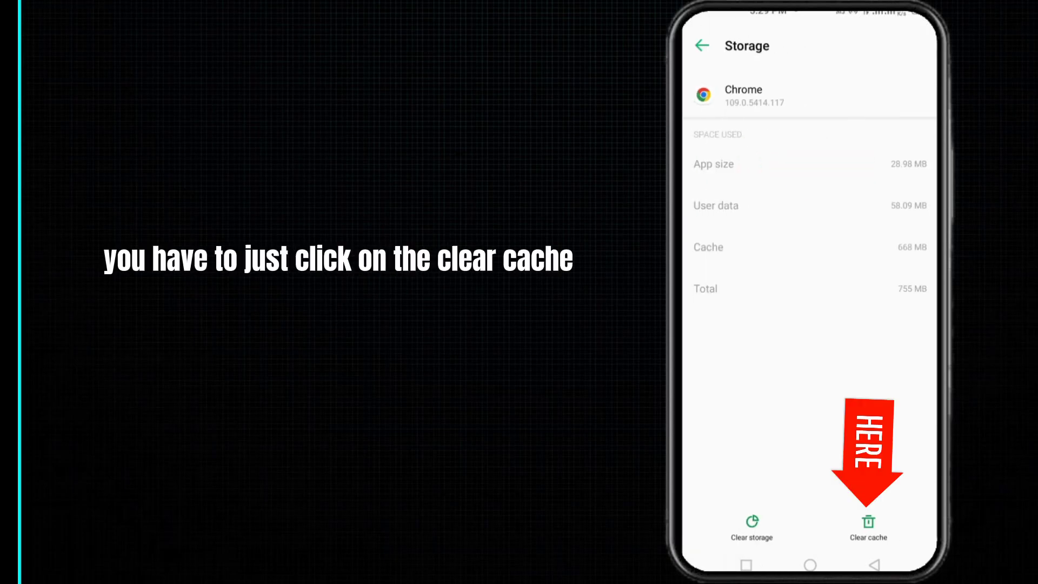
left_click(867, 529)
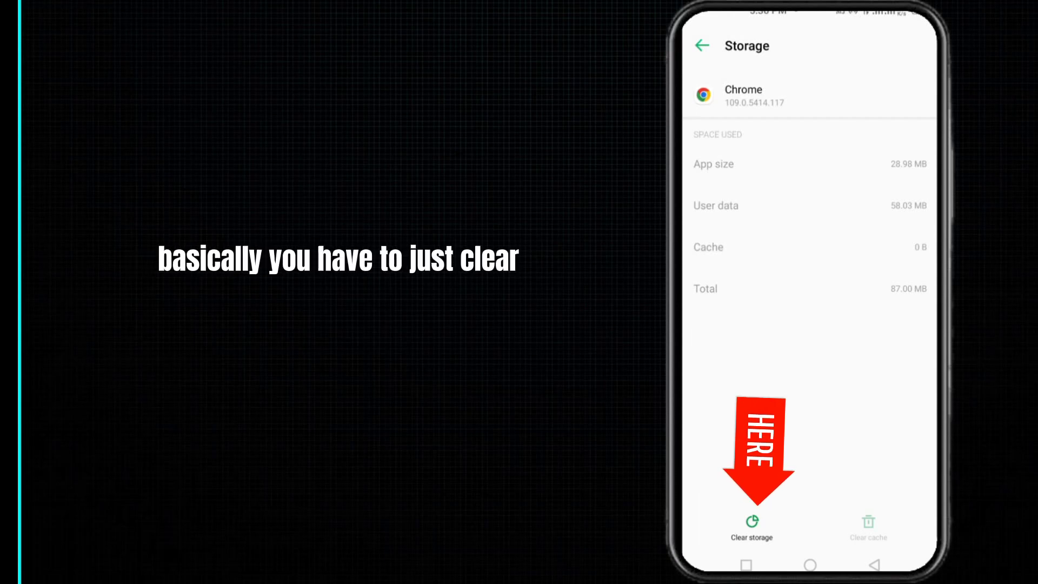
left_click(752, 527)
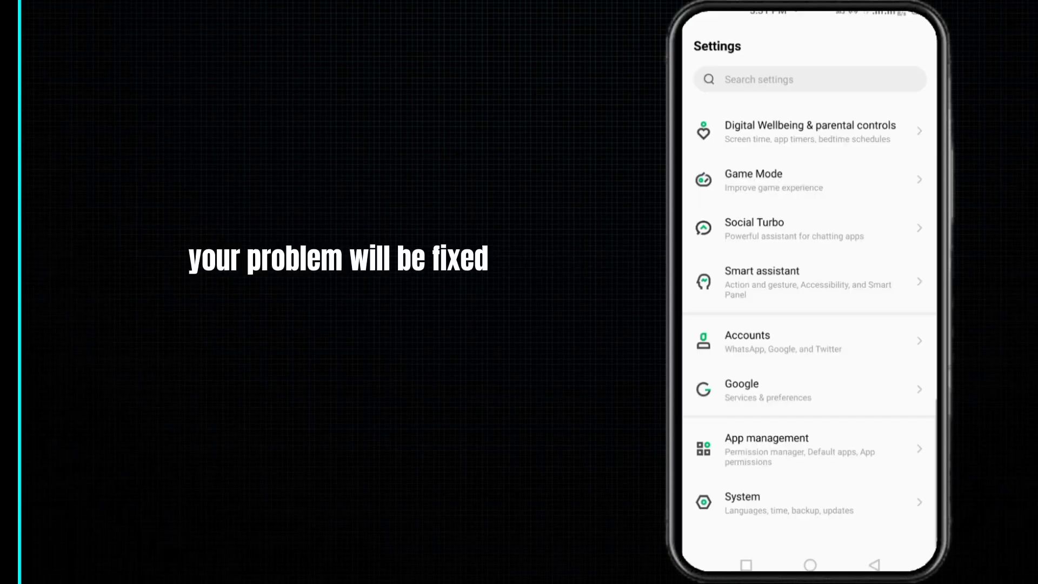
Enable Wi-Fi, cycle airplane mode on then off, and leave Wi-Fi and mobile data on.
scroll("down", 3)
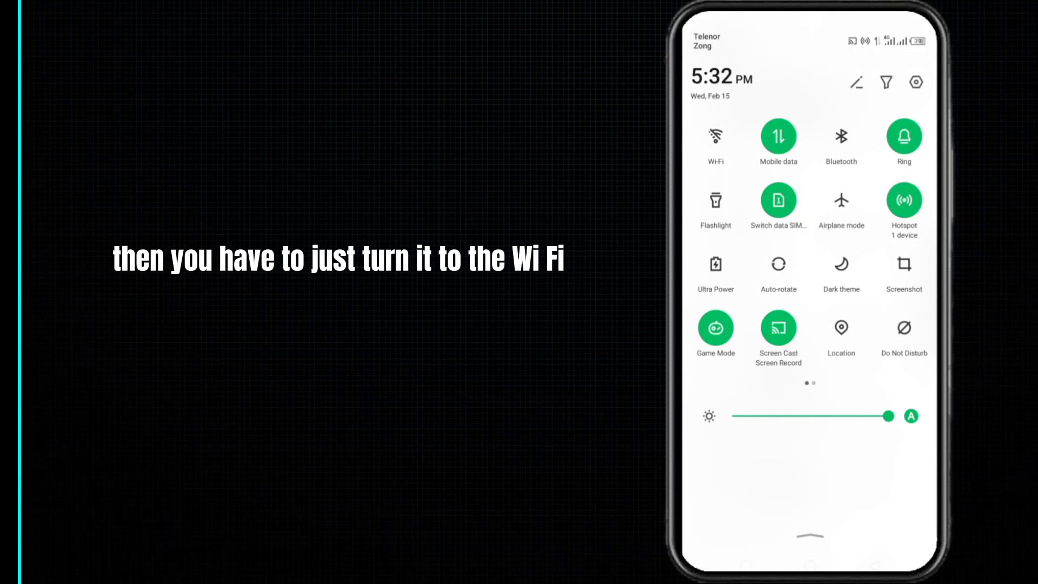
left_click(715, 137)
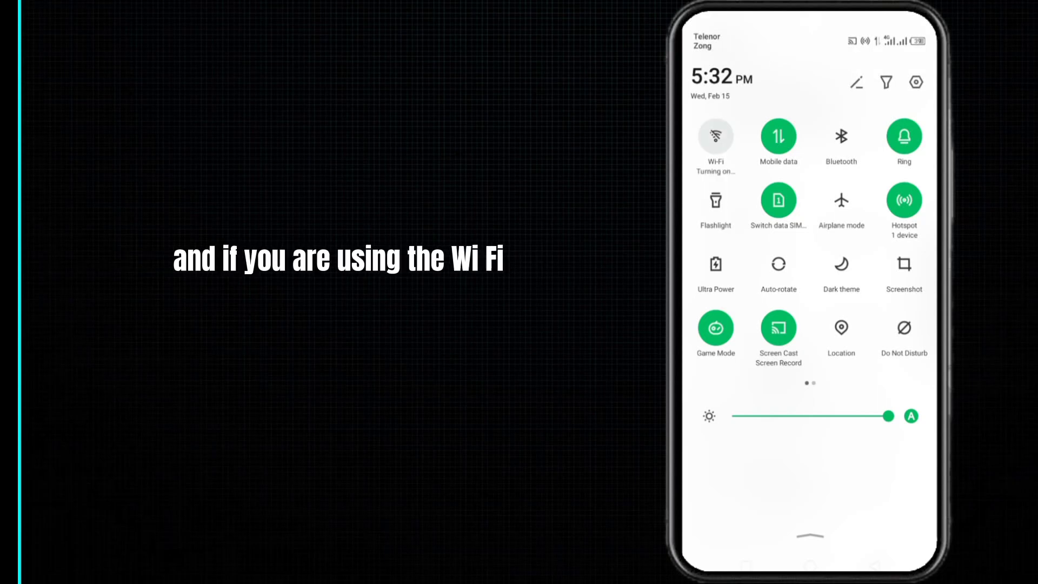
left_click(715, 137)
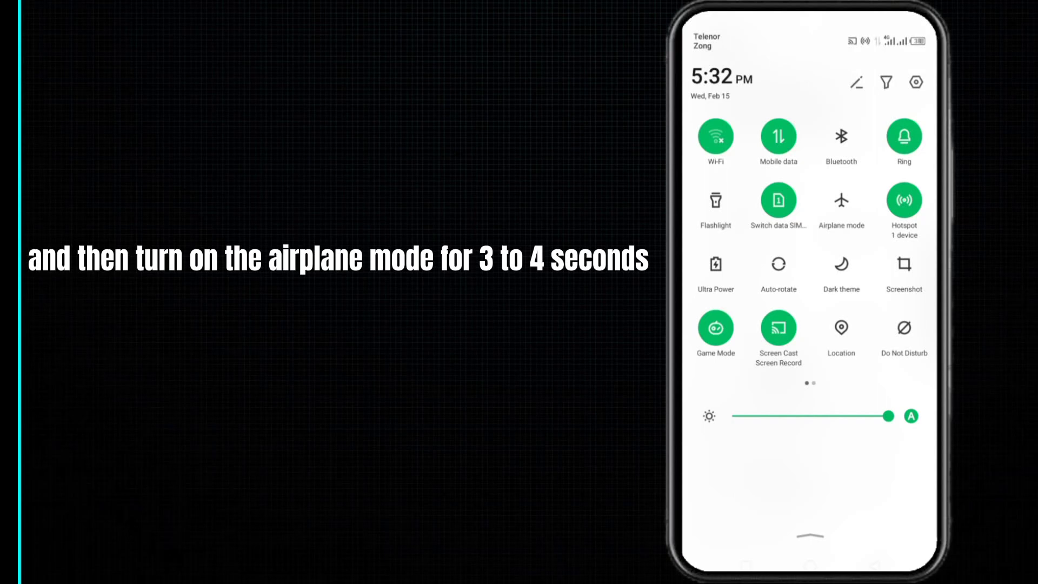
left_click(842, 199)
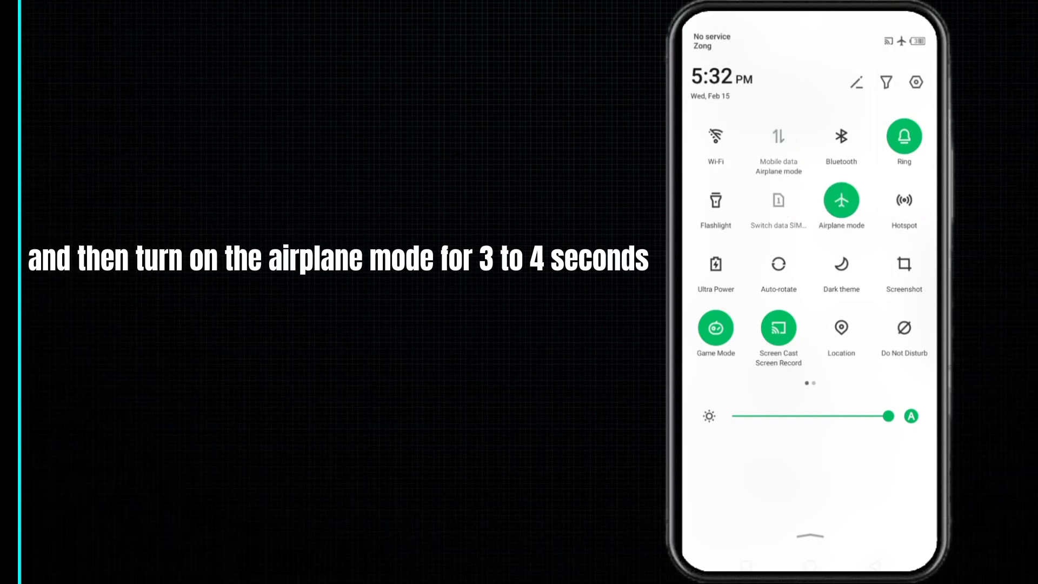
left_click(841, 199)
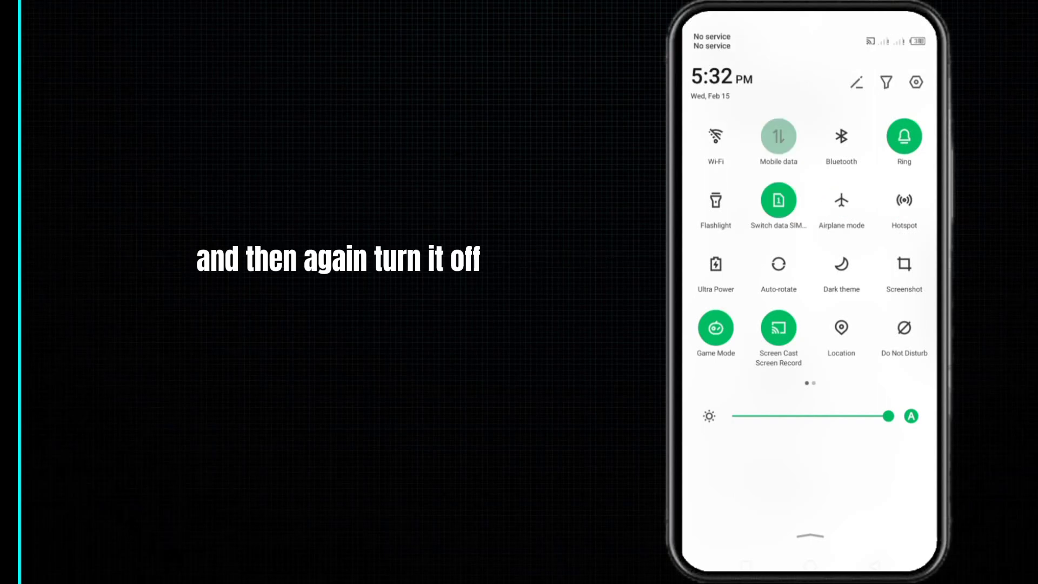
left_click(778, 137)
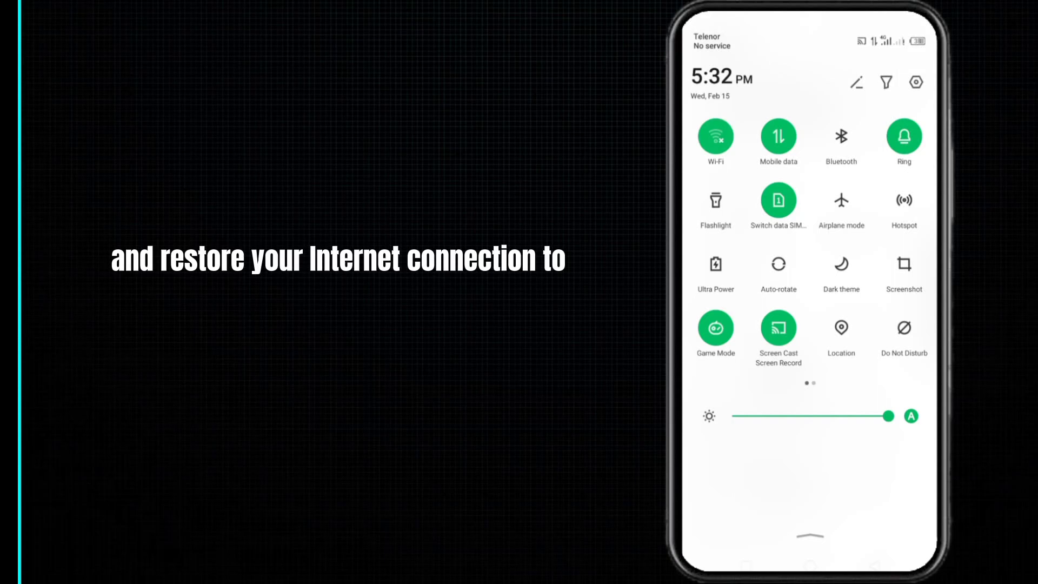